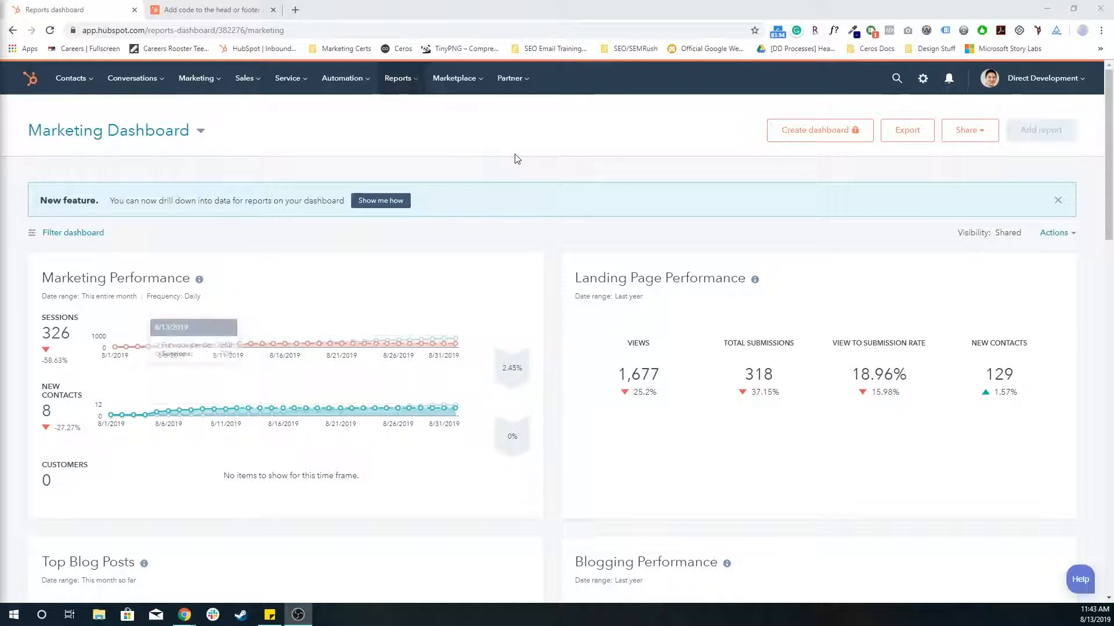
mouse_move(543, 138)
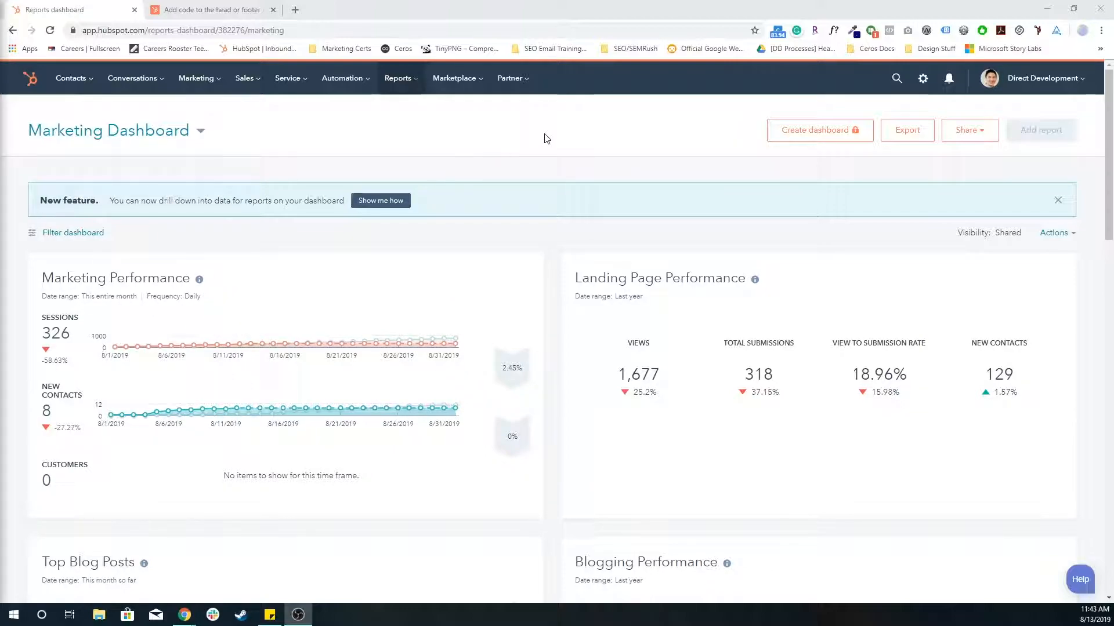
mouse_move(554, 141)
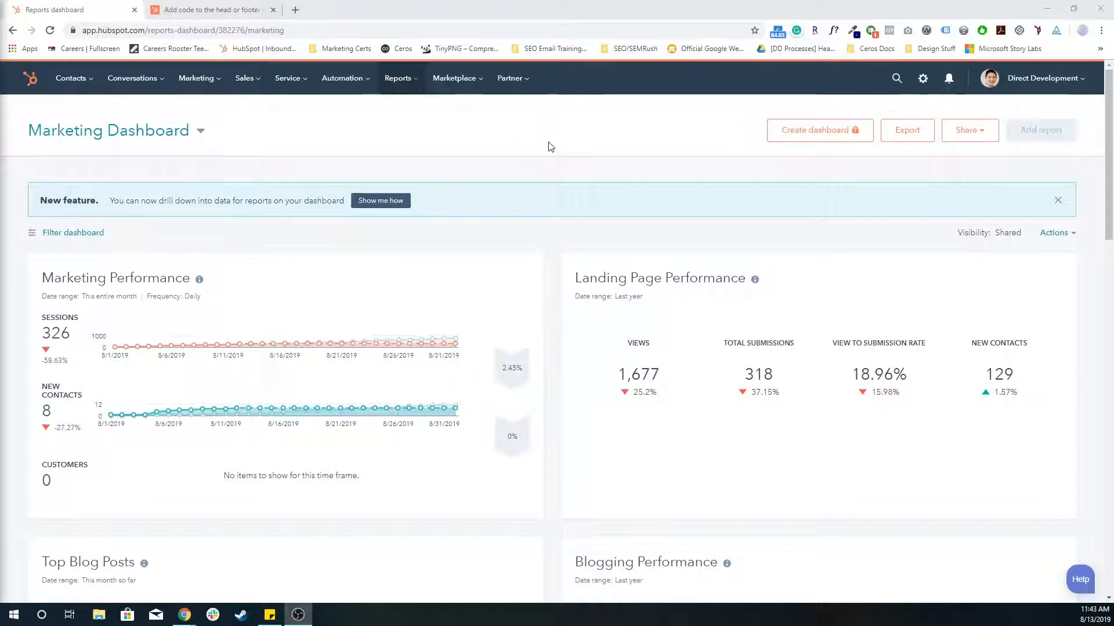
mouse_move(706, 134)
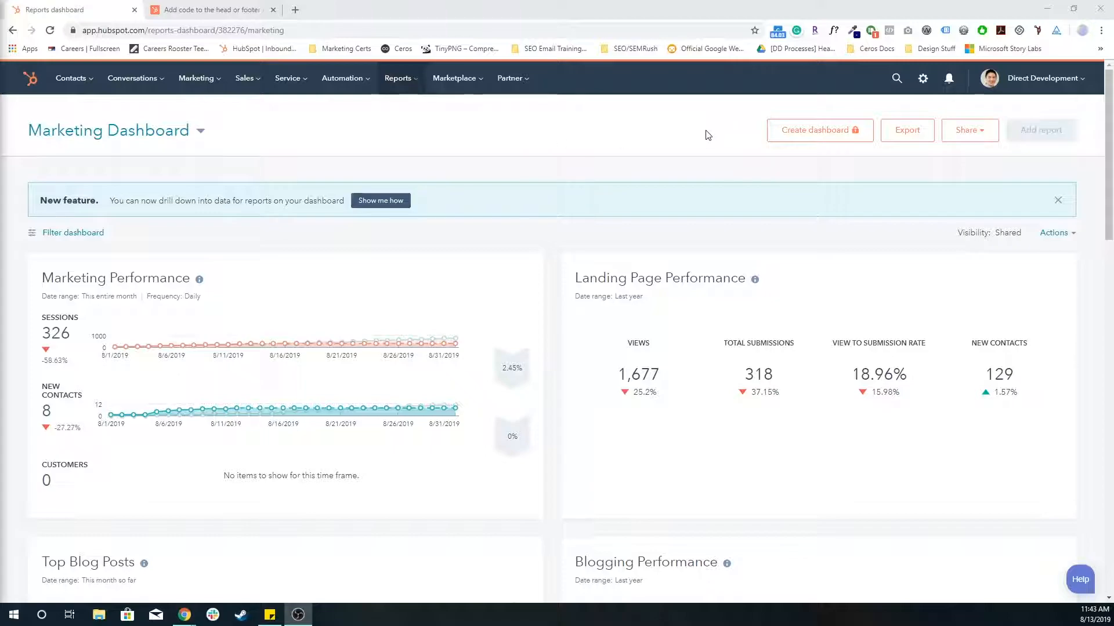
mouse_move(922, 78)
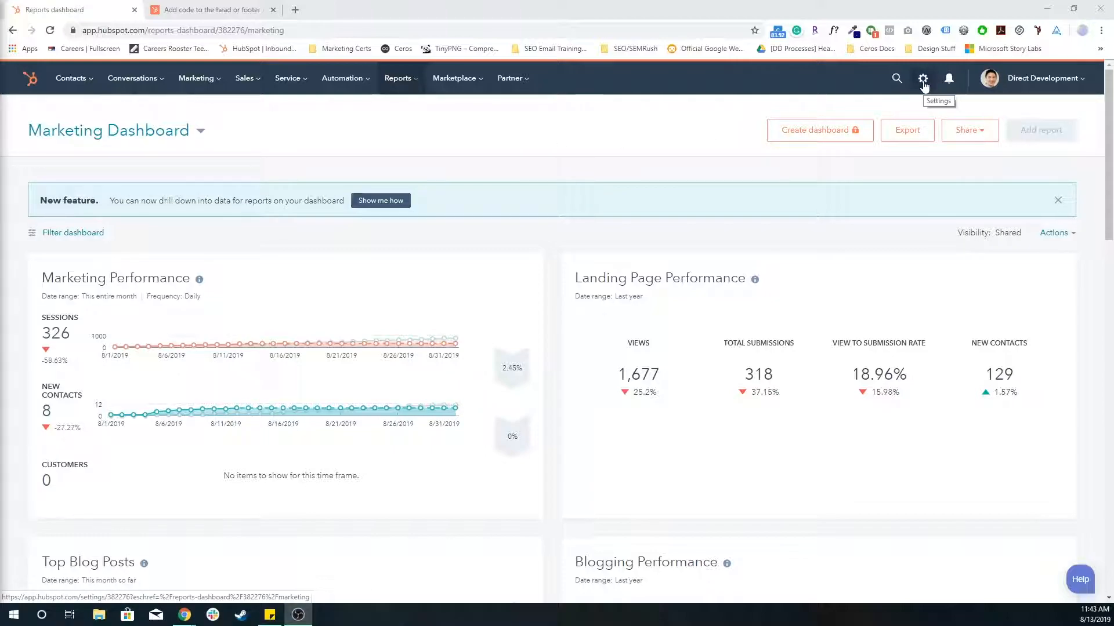
Navigate account Settings > Reports > Tracking Code to show the directdevelopment.com embed code
click(922, 77)
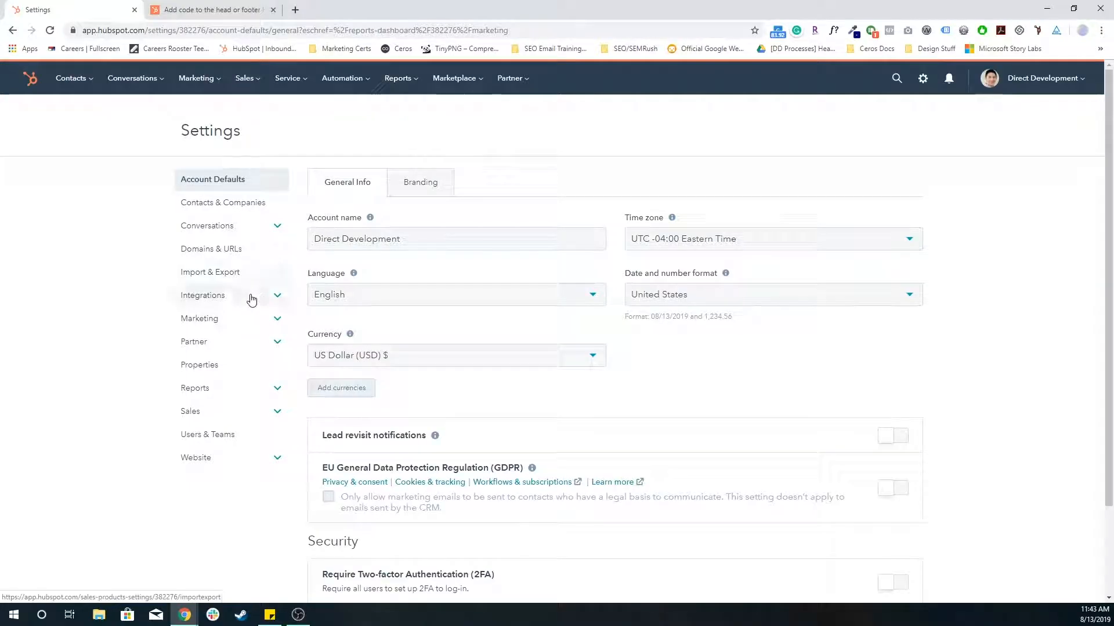
click(195, 388)
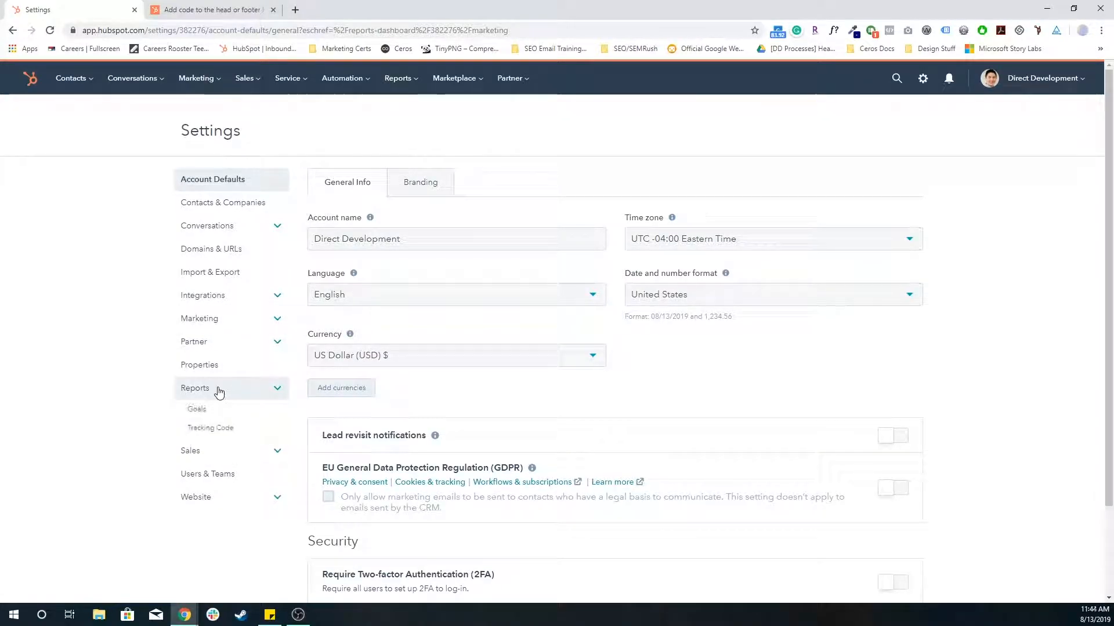
click(210, 428)
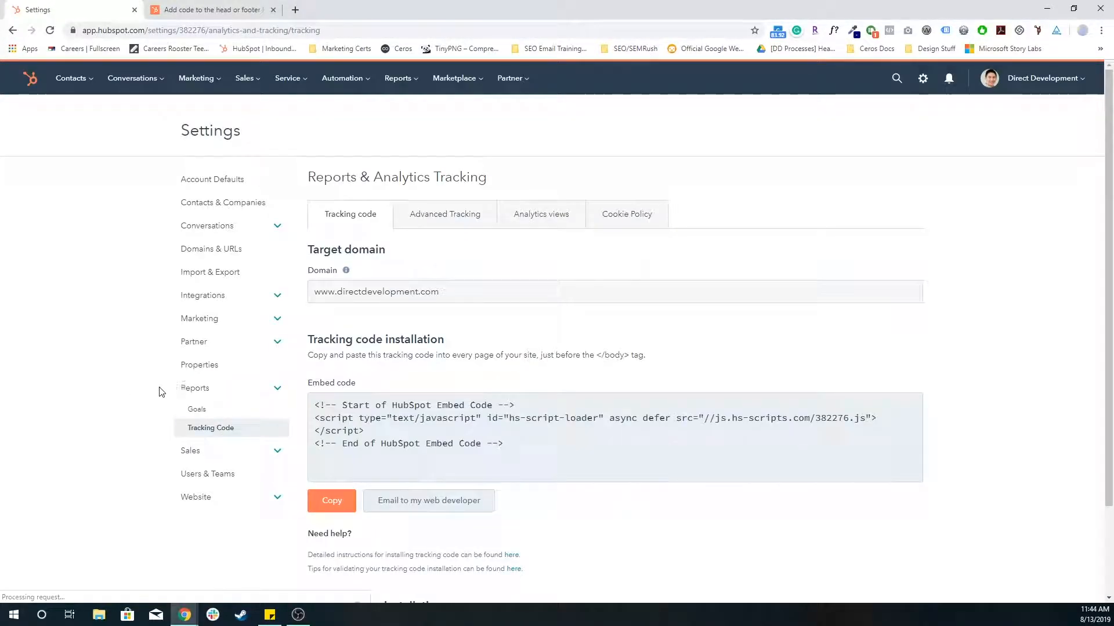
scroll(down, 3)
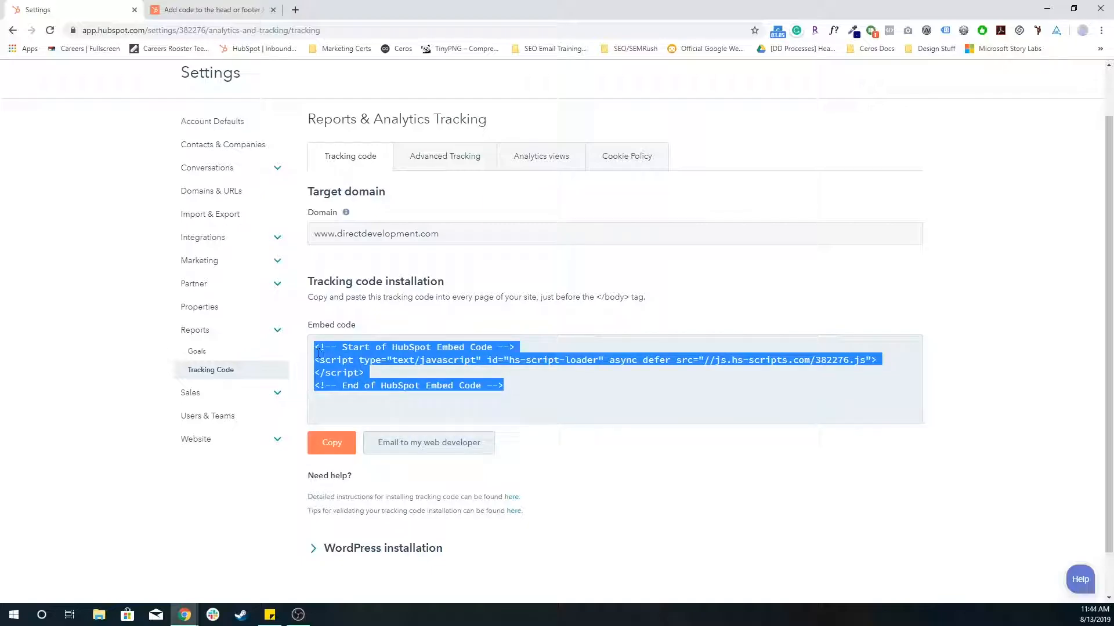
mouse_move(444, 442)
text(directdevelopment.com)
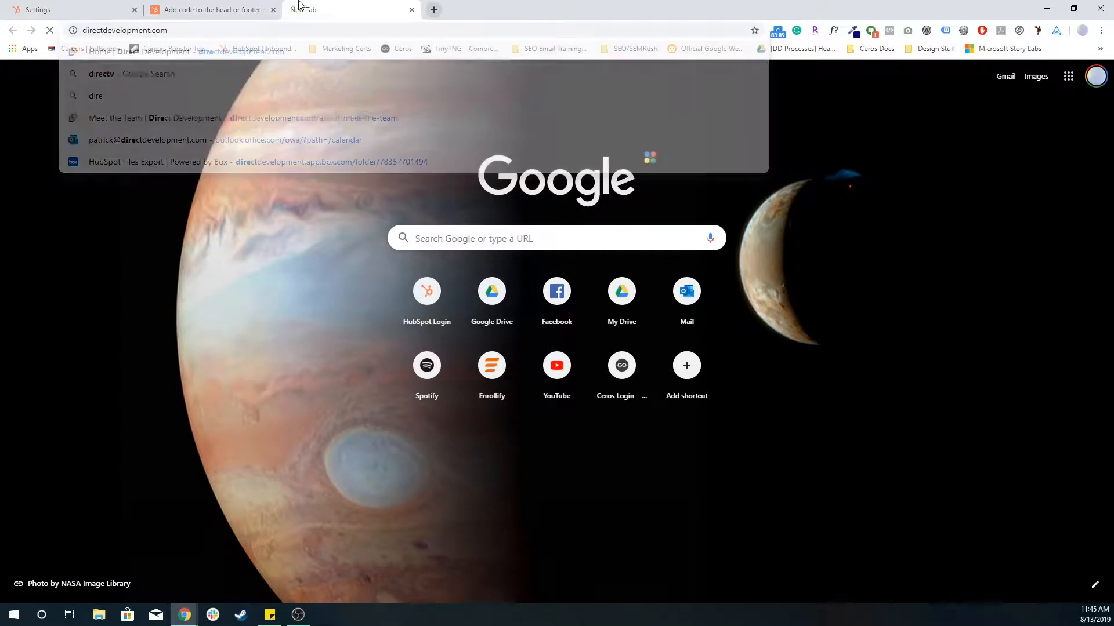
Load directdevelopment.com, look down the homepage and bring up developer tools
key(Return)
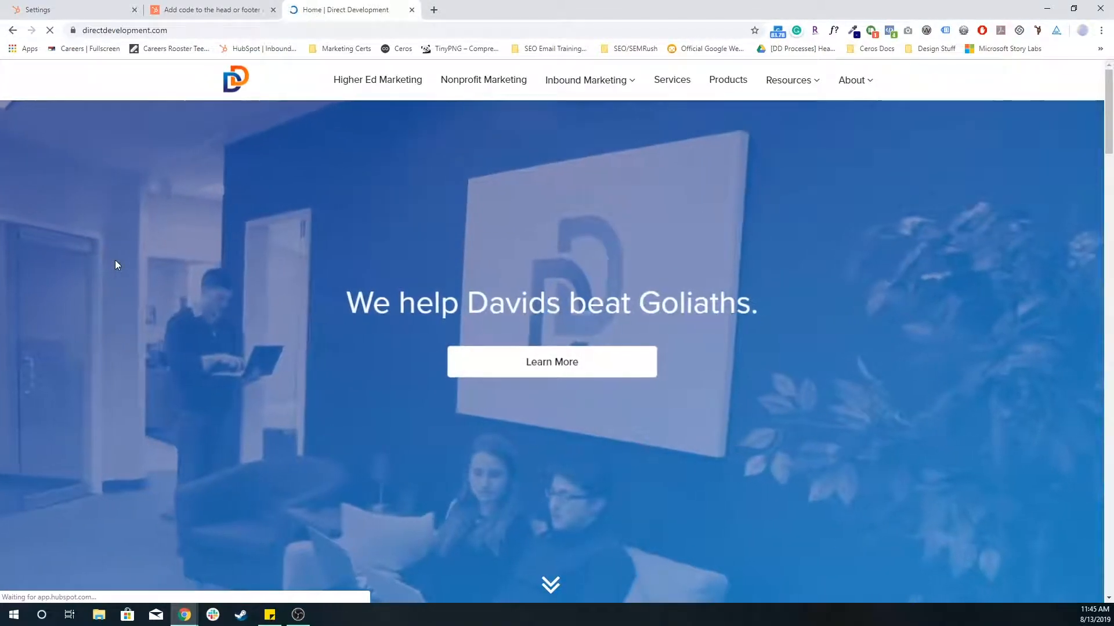
scroll(down, 3)
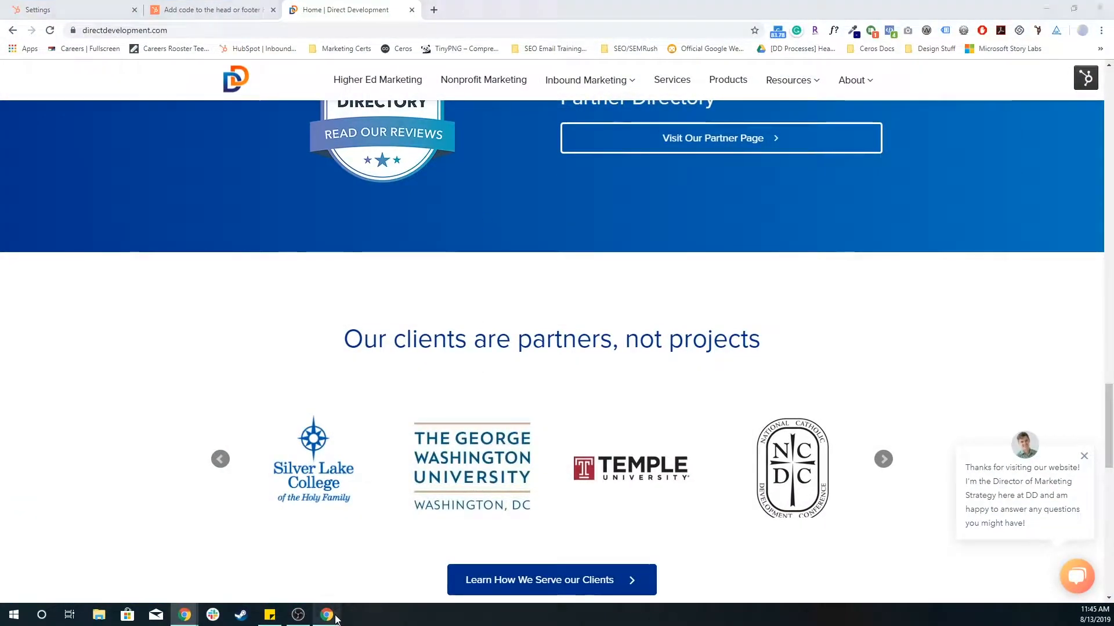
key(F12)
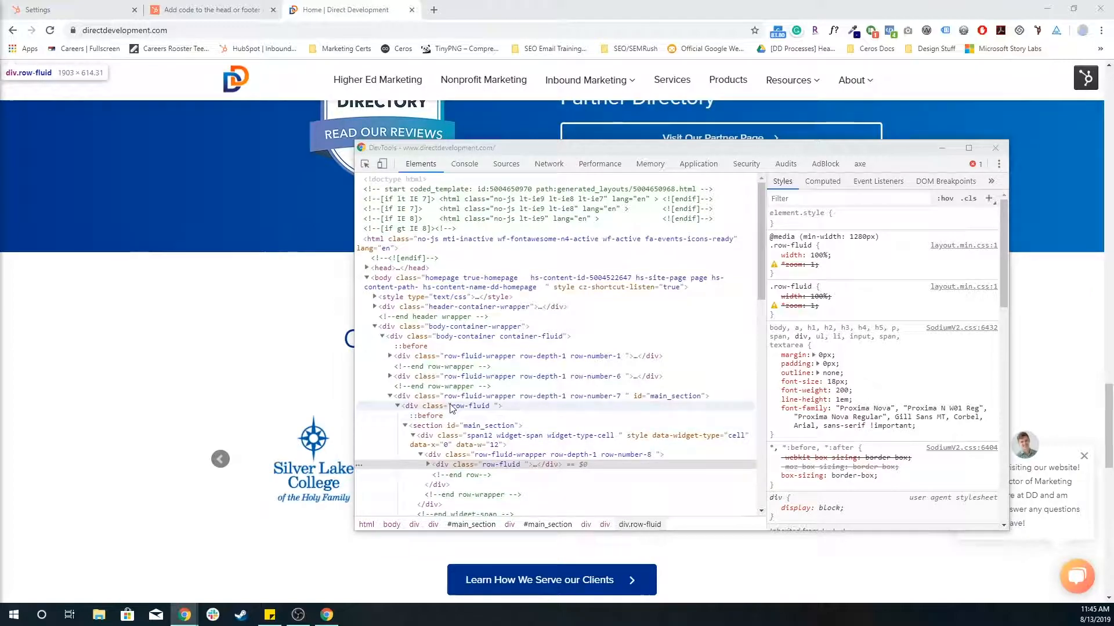
mouse_move(537, 154)
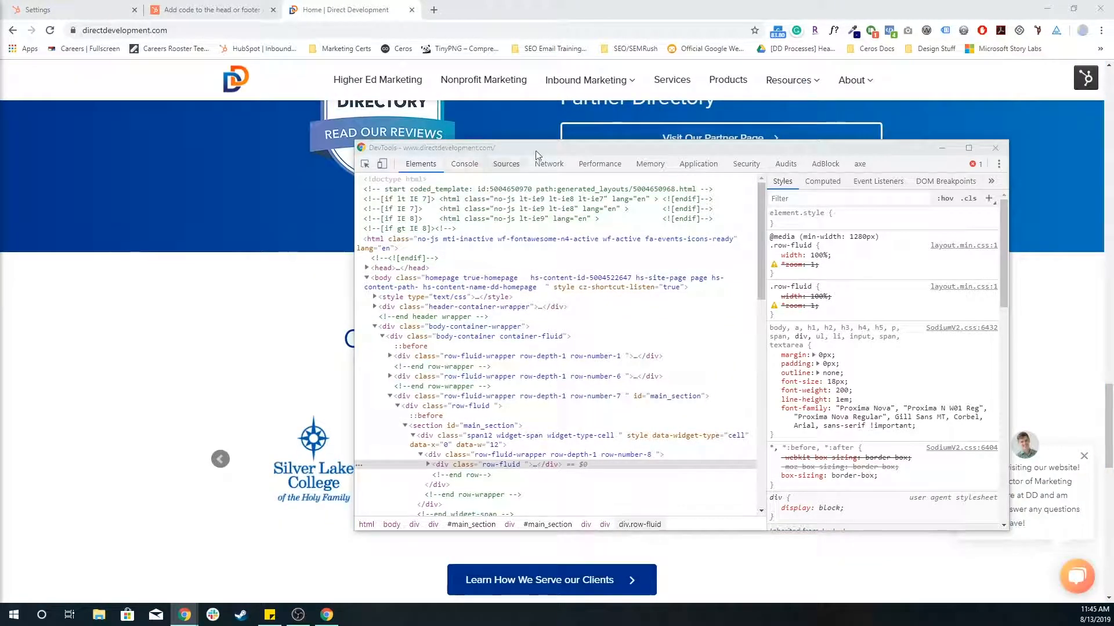
Check Sources and Network for 382276.js returning 200, then go to the HubSpot help article
click(506, 164)
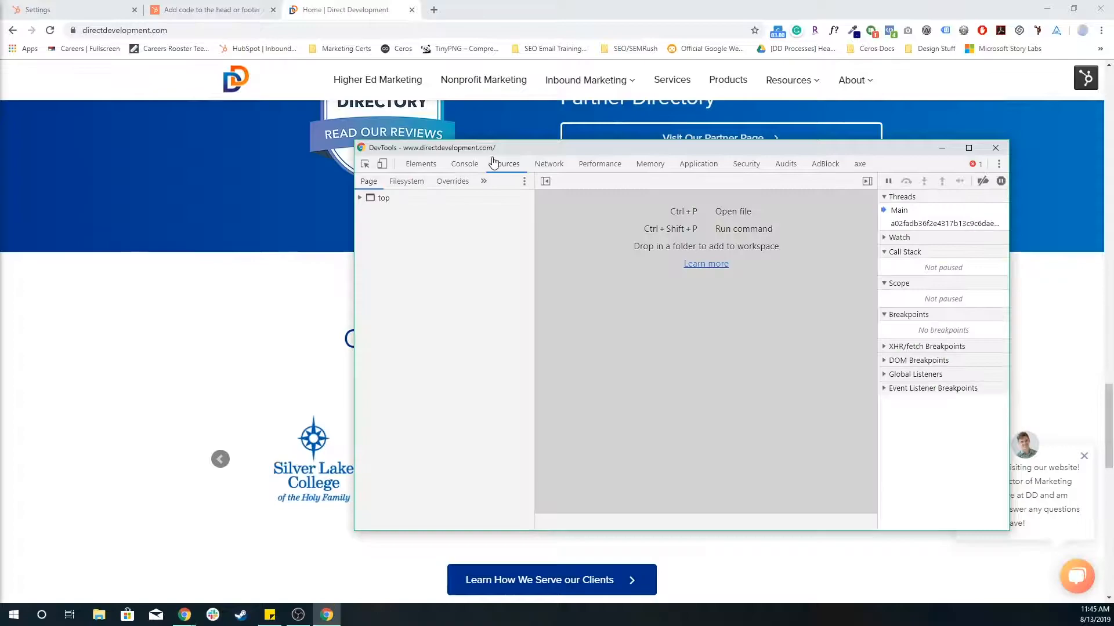
click(549, 163)
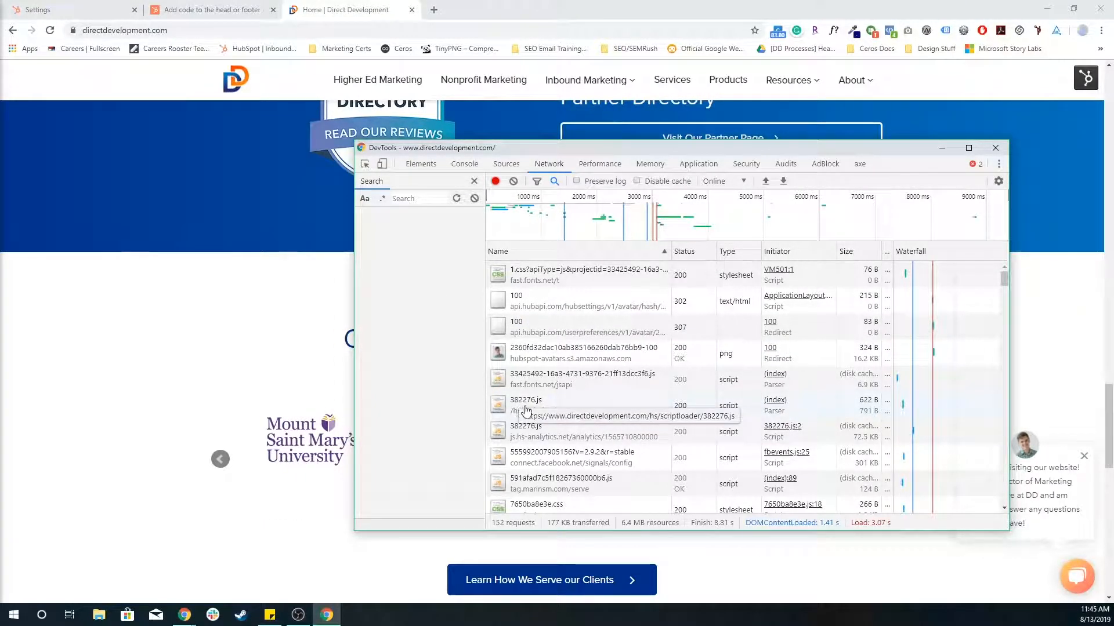
mouse_move(589, 414)
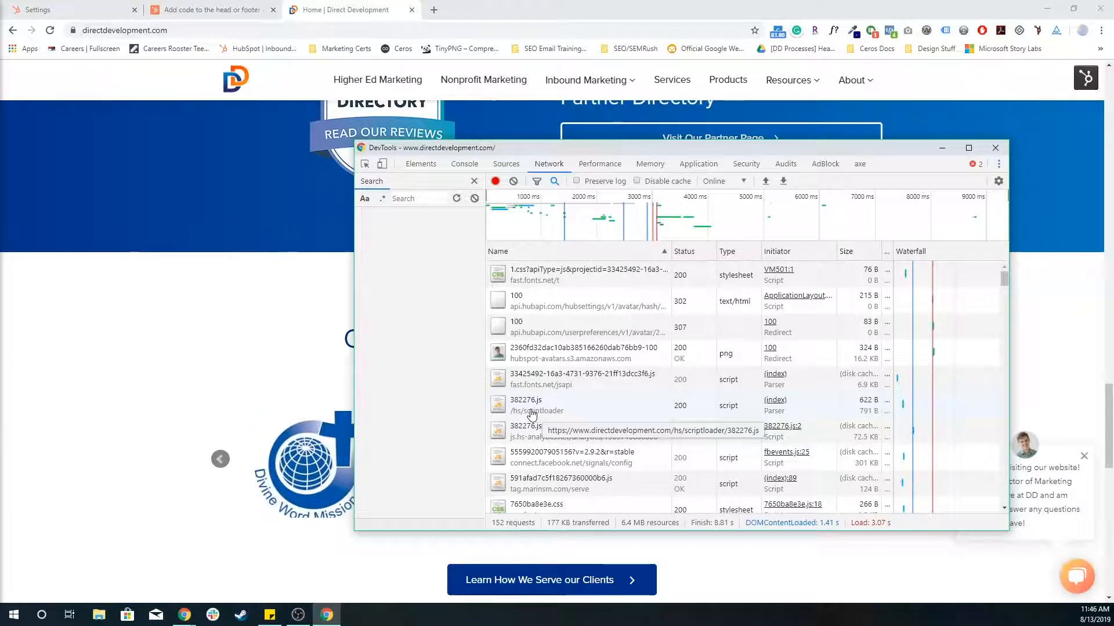
click(210, 9)
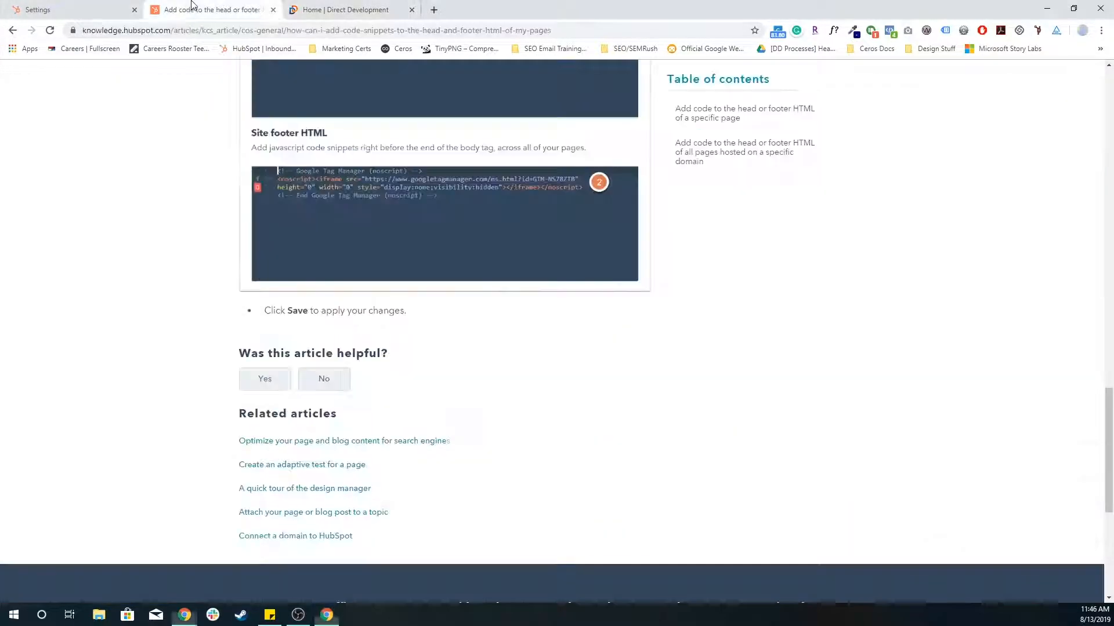
Revisit the tracking settings to confirm the 382276.js script src, then return to the Direct Development site
scroll(up, 3)
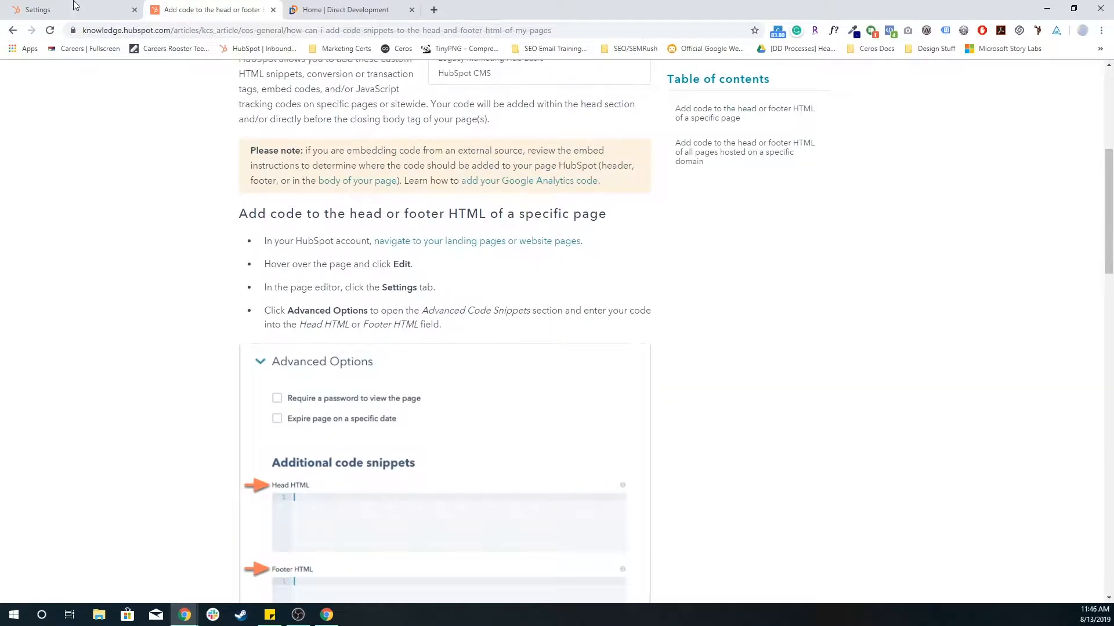
click(64, 10)
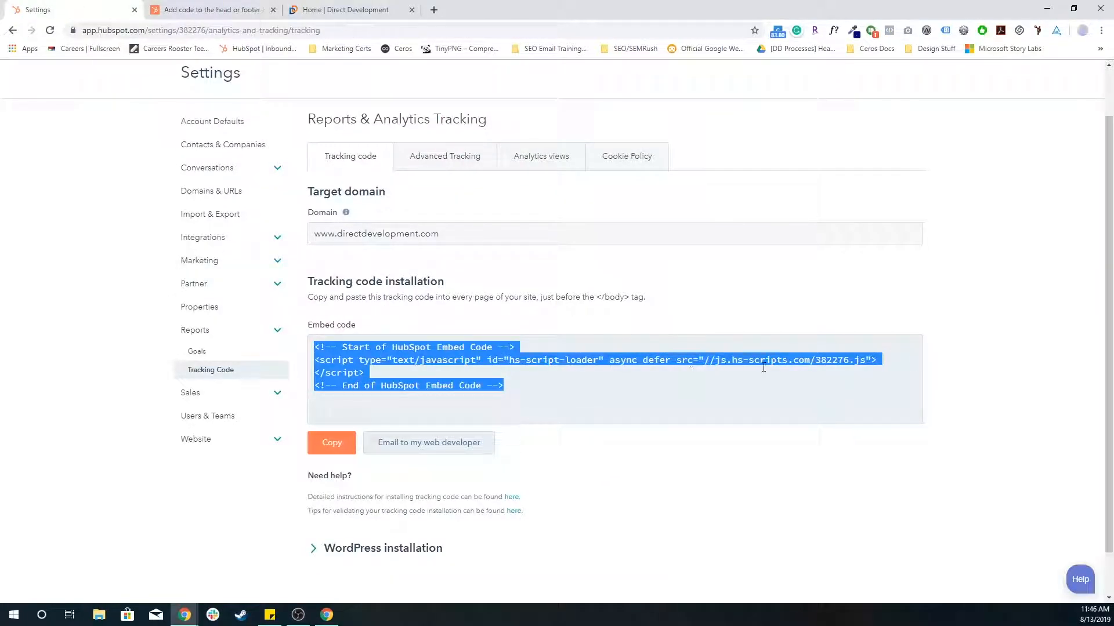
click(846, 368)
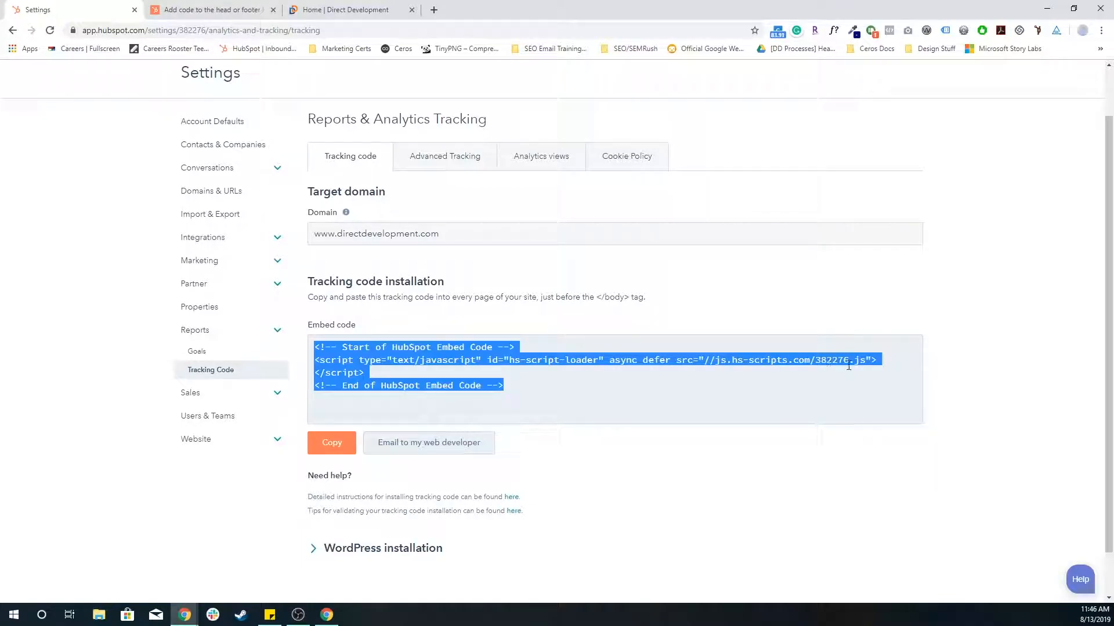
click(838, 373)
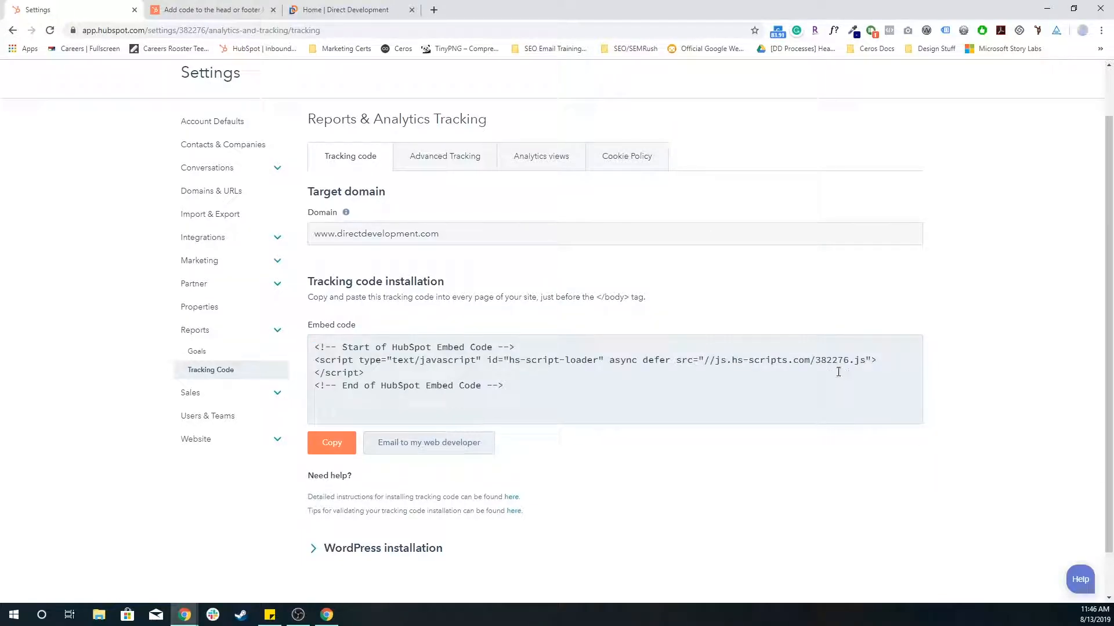
click(348, 9)
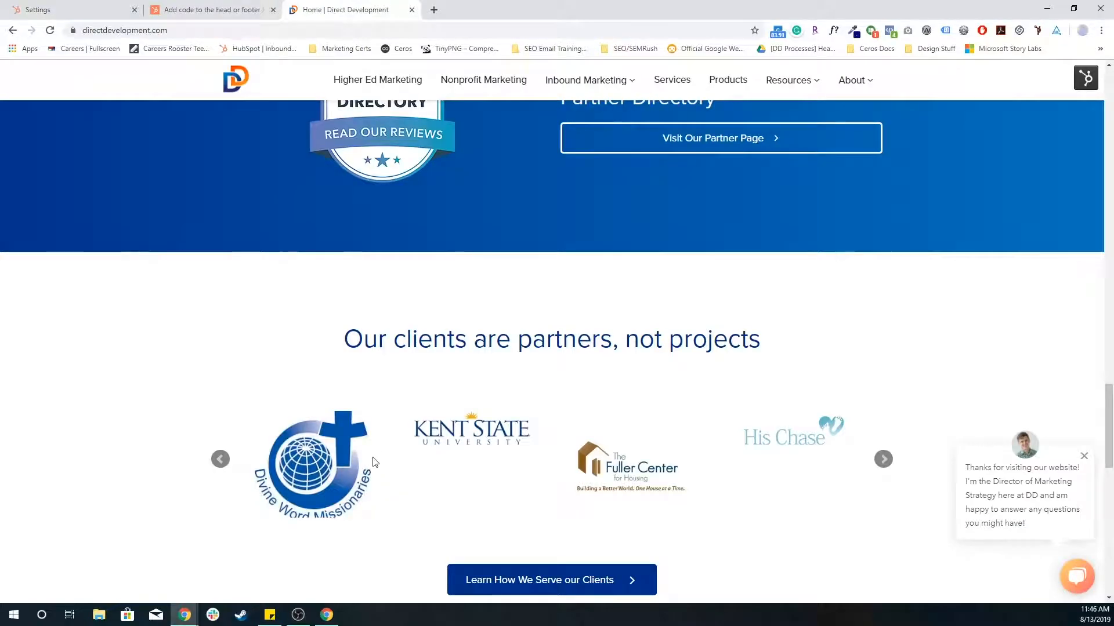
Reopen DevTools on the Network log showing 382276.js with status 200
key(F12)
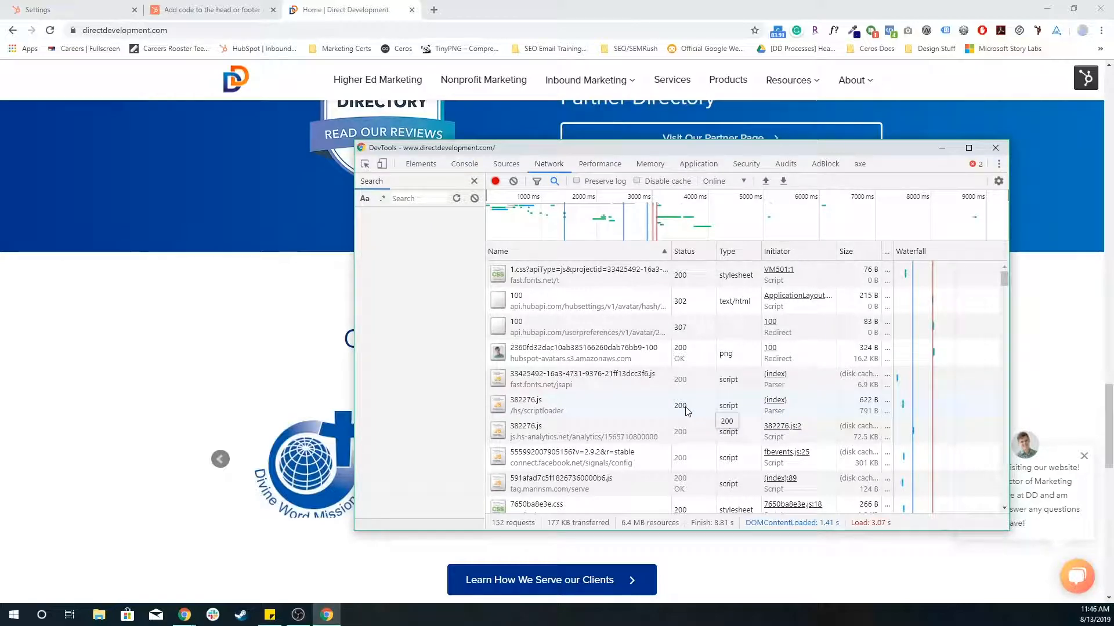
mouse_move(566, 412)
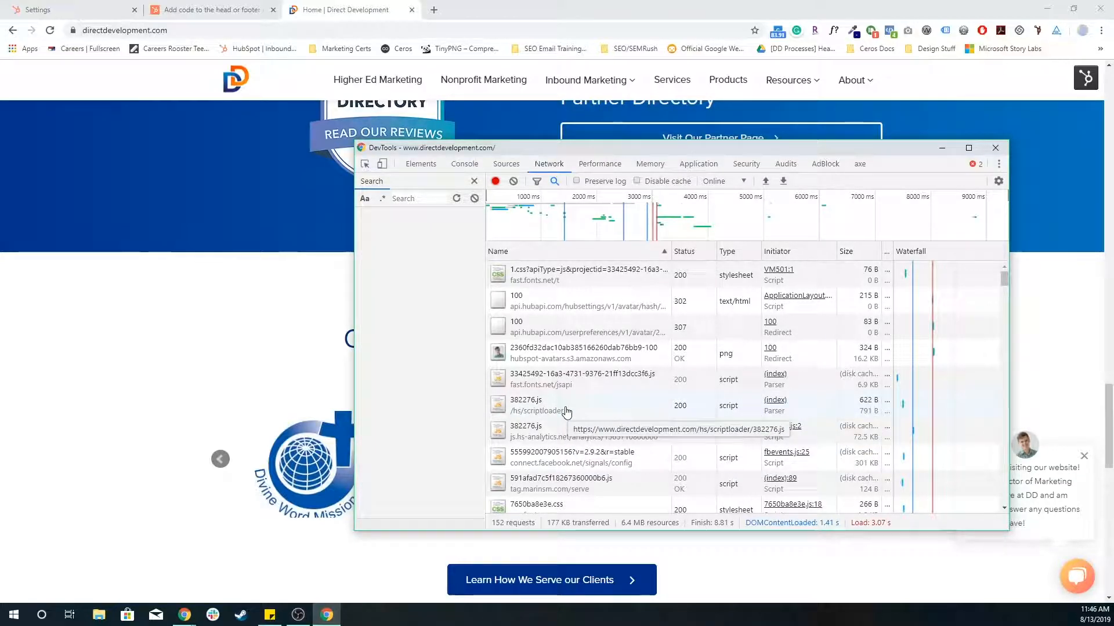
mouse_move(261, 332)
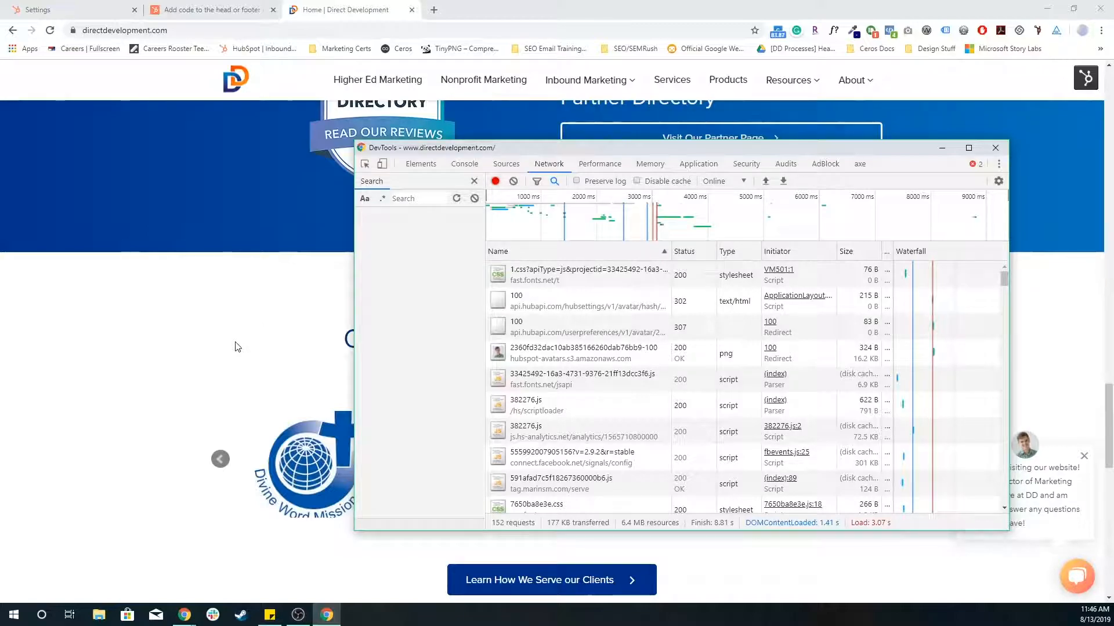
mouse_move(557, 412)
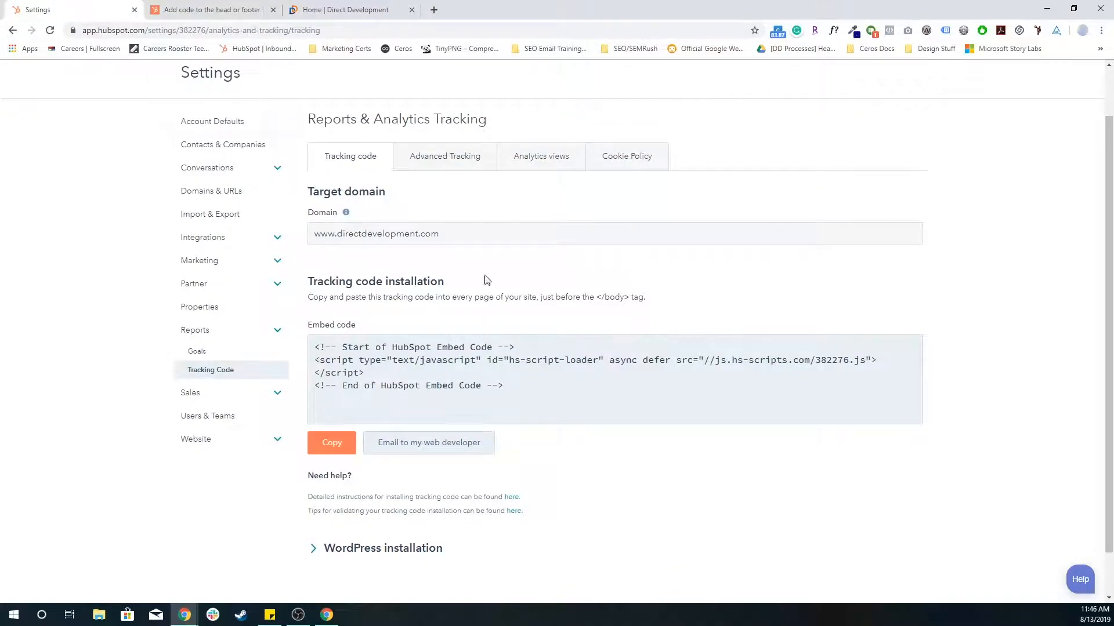
click(212, 120)
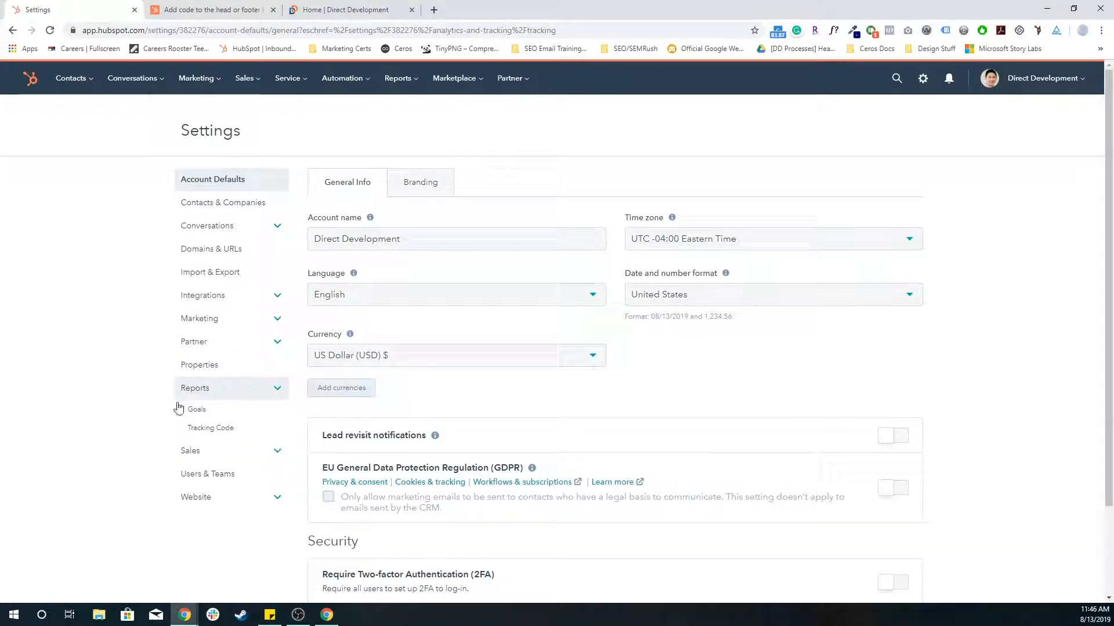
click(210, 428)
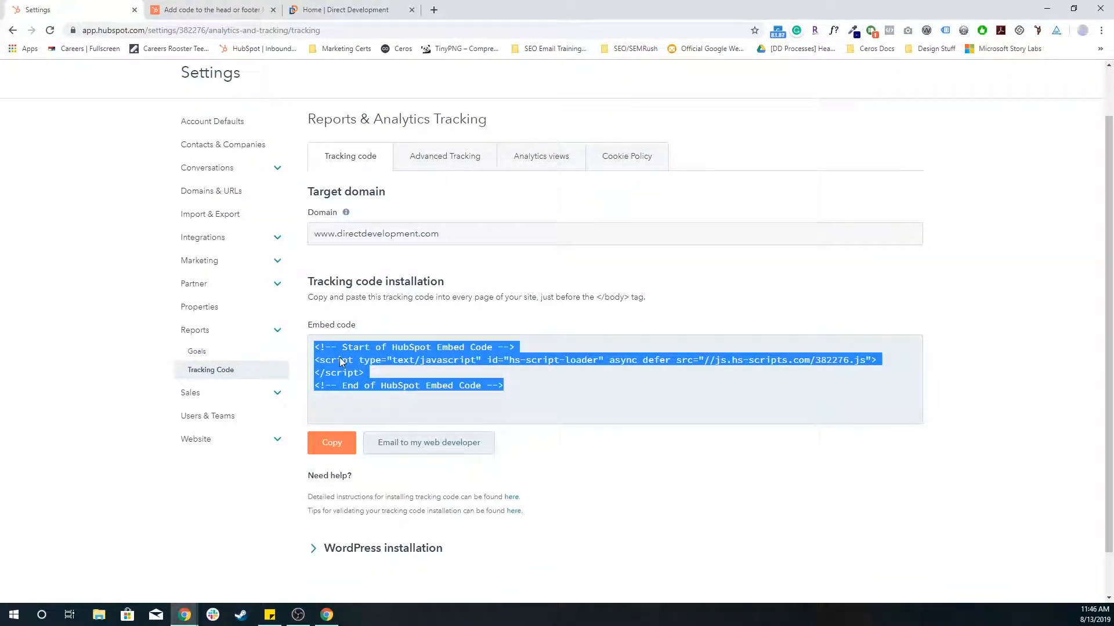
mouse_move(441, 451)
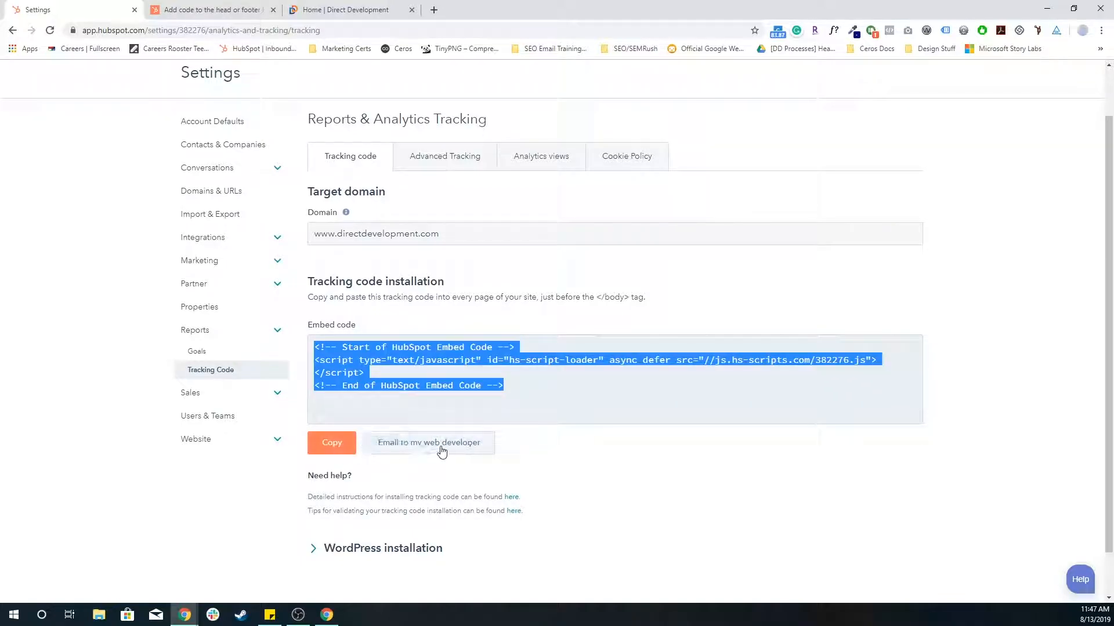
mouse_move(453, 488)
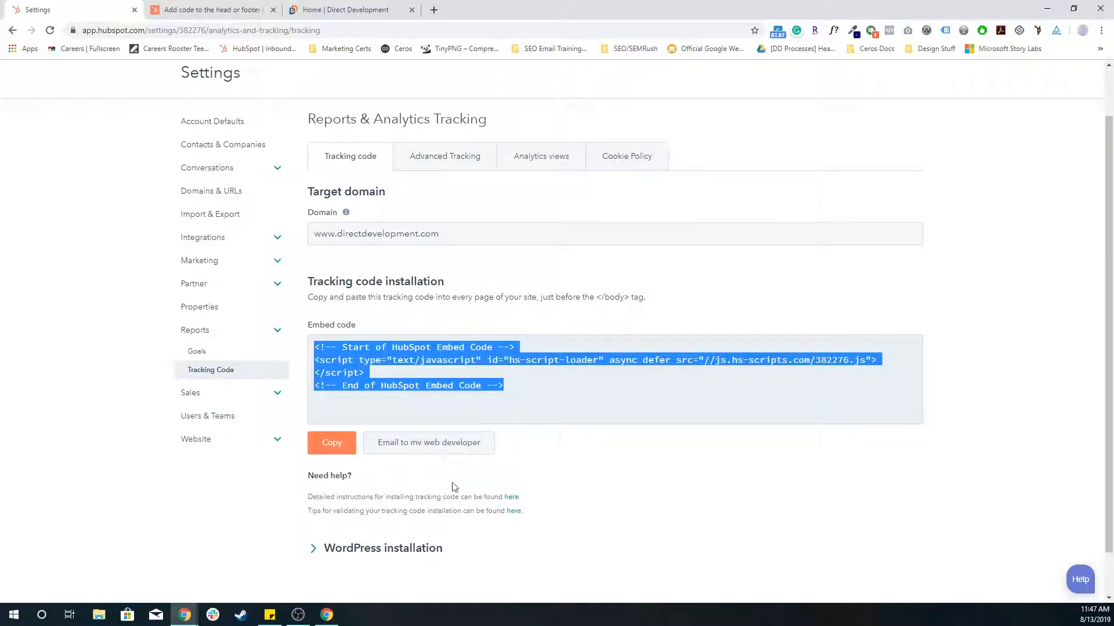